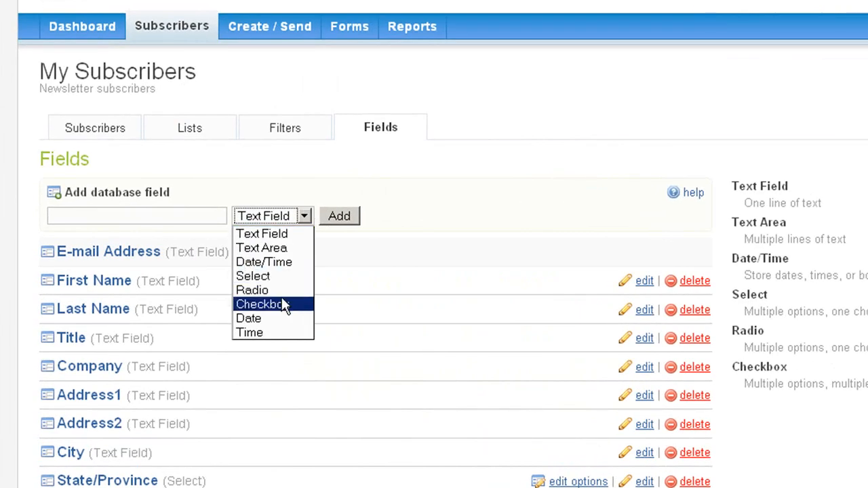
# Make the new field a Checkbox type and view the 241 subscribers.
pyautogui.click(260, 304)
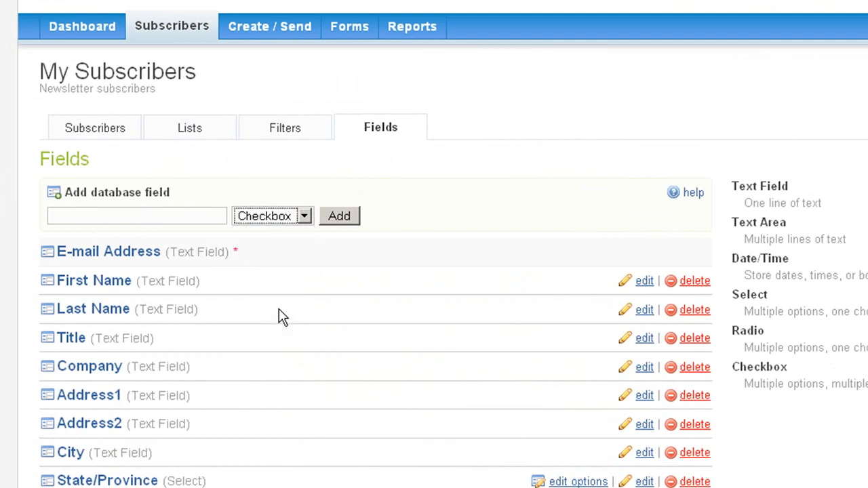
pyautogui.click(95, 127)
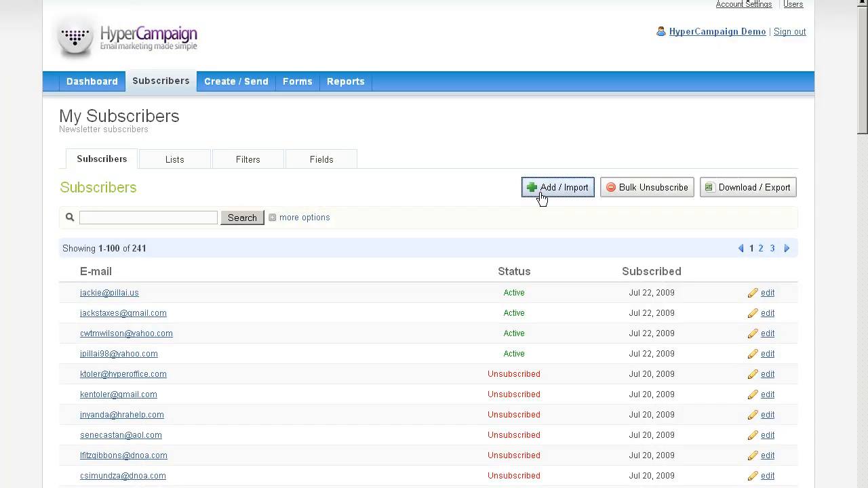
# Add a Company condition to the ACME Equipment, Inc filter and save it.
pyautogui.click(557, 187)
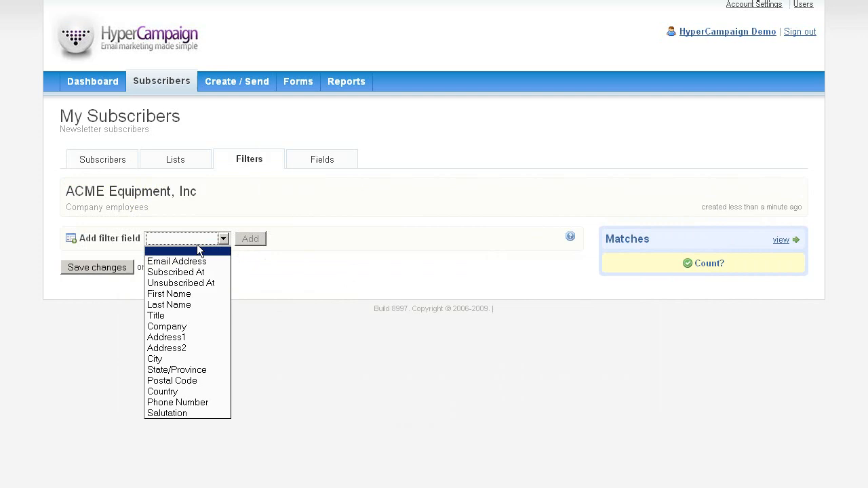
pyautogui.moveTo(166, 326)
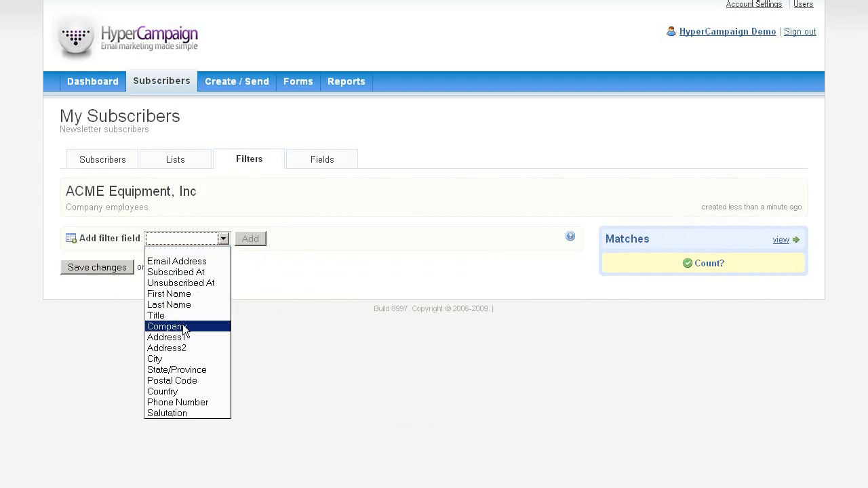
pyautogui.click(165, 326)
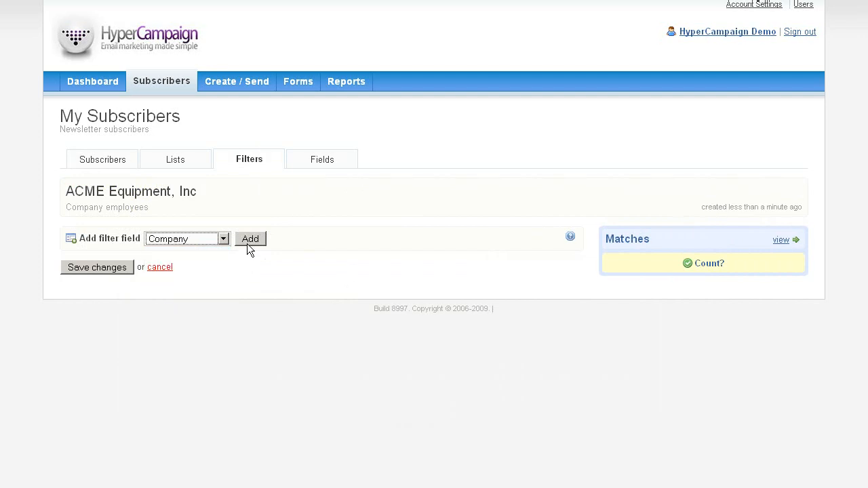
pyautogui.click(250, 239)
pyautogui.write('ACME Equipment')
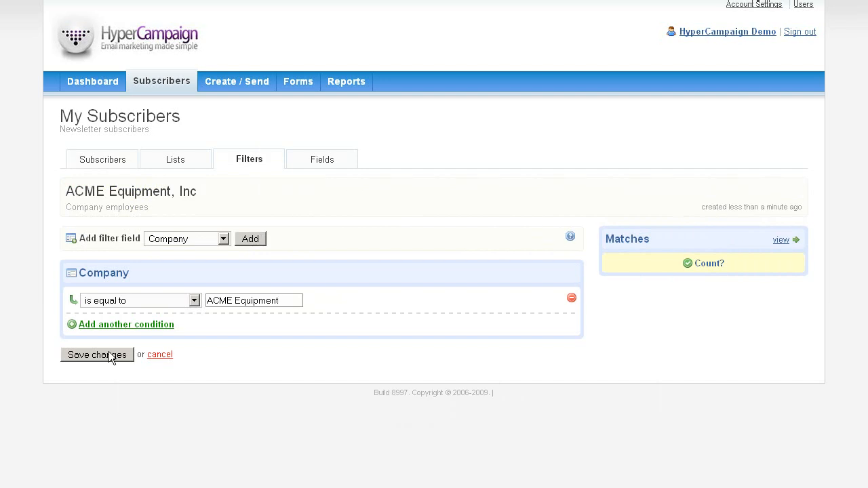
pyautogui.click(297, 81)
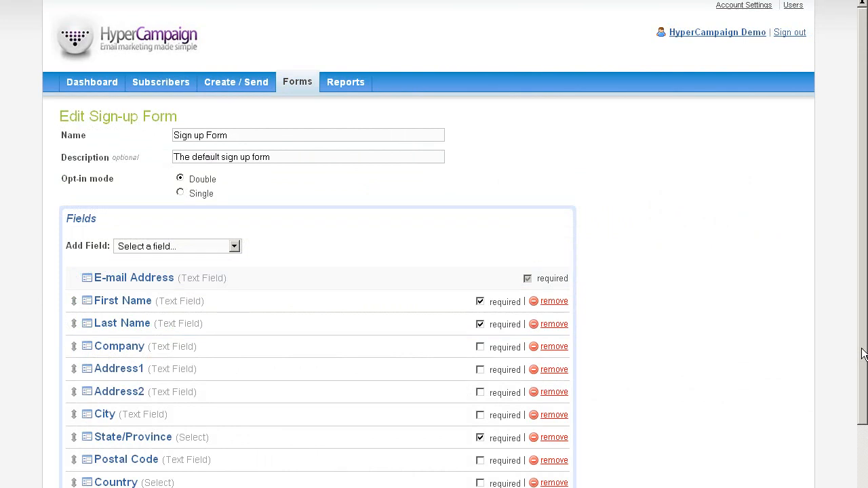
pyautogui.scroll(-3)
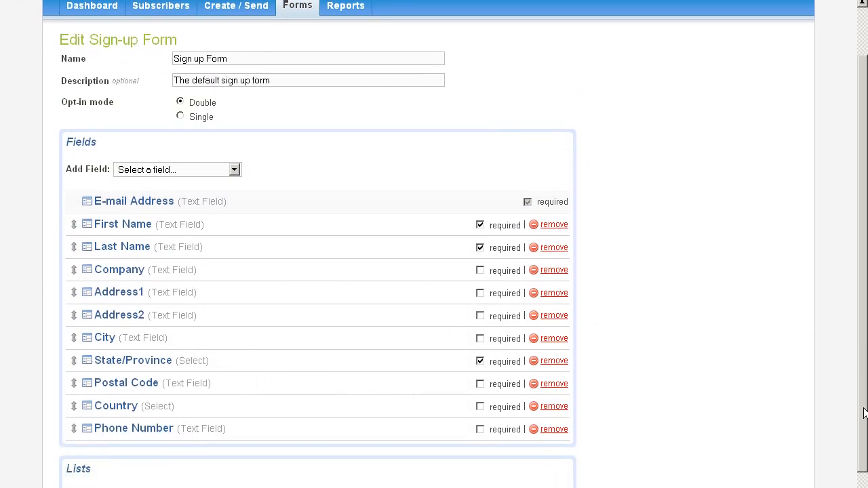
pyautogui.scroll(-3)
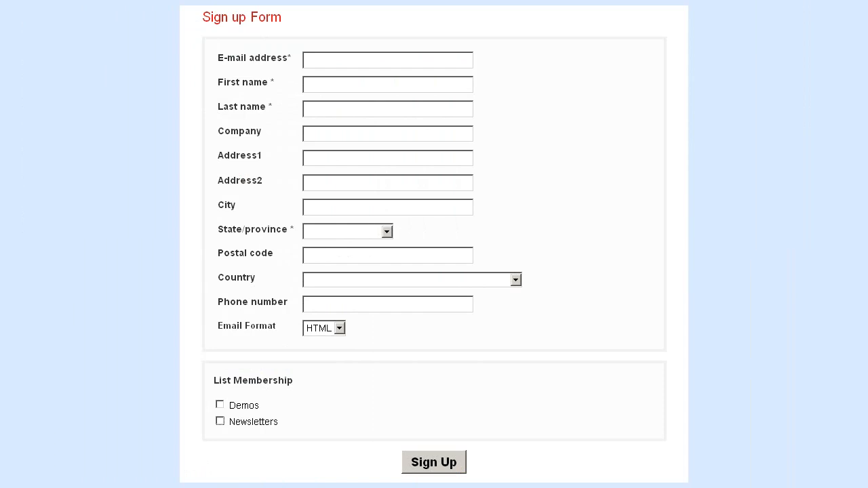
pyautogui.moveTo(285, 53)
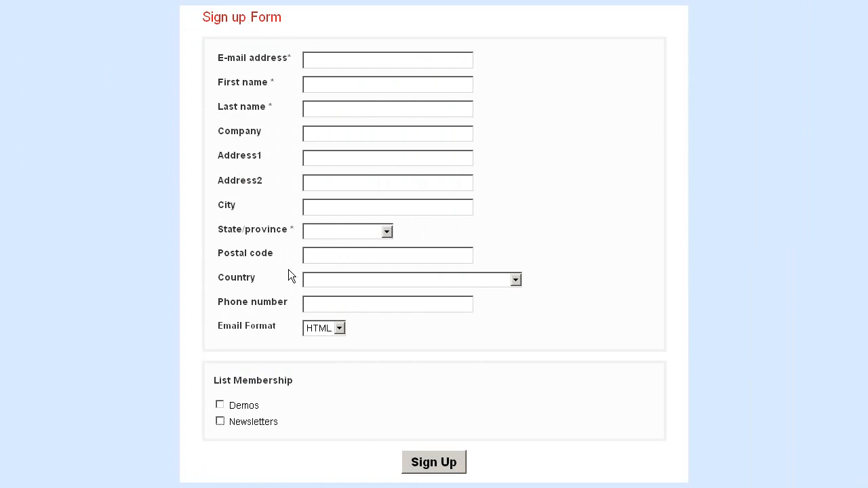
# Tick the Demos checkbox under List Membership on the sign-up form preview.
pyautogui.click(220, 404)
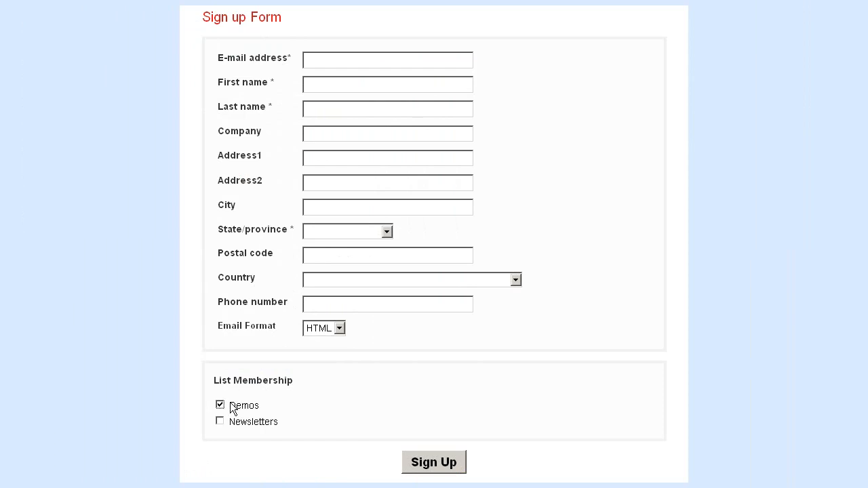
pyautogui.click(433, 462)
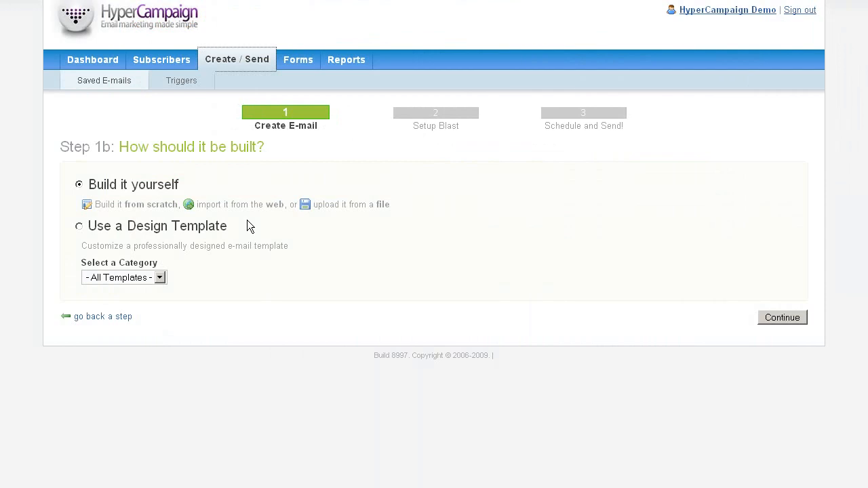
pyautogui.moveTo(152, 277)
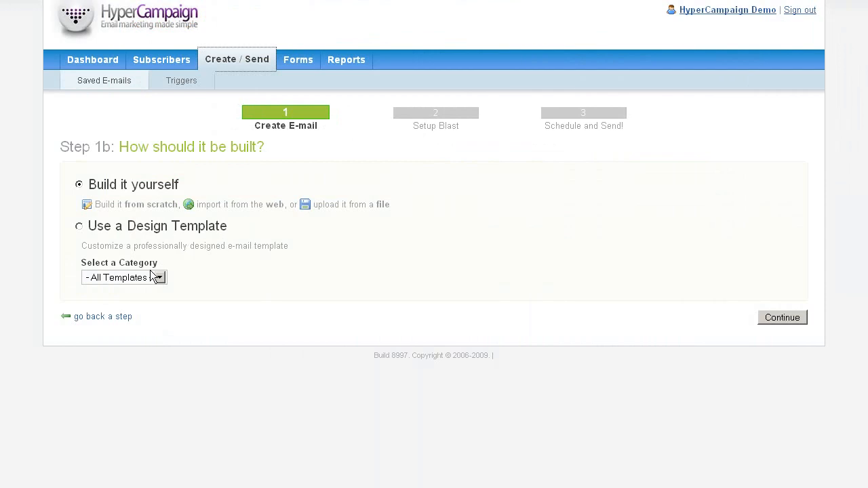
# Choose Build it yourself for the new e-mail to reach the HTML version step.
pyautogui.click(124, 276)
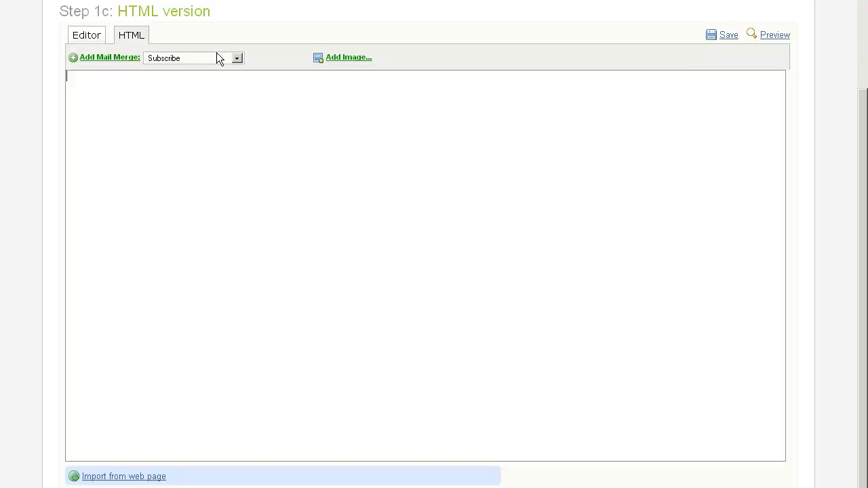
# View the Add Mail Merge fields, then switch to the visual Editor.
pyautogui.click(237, 57)
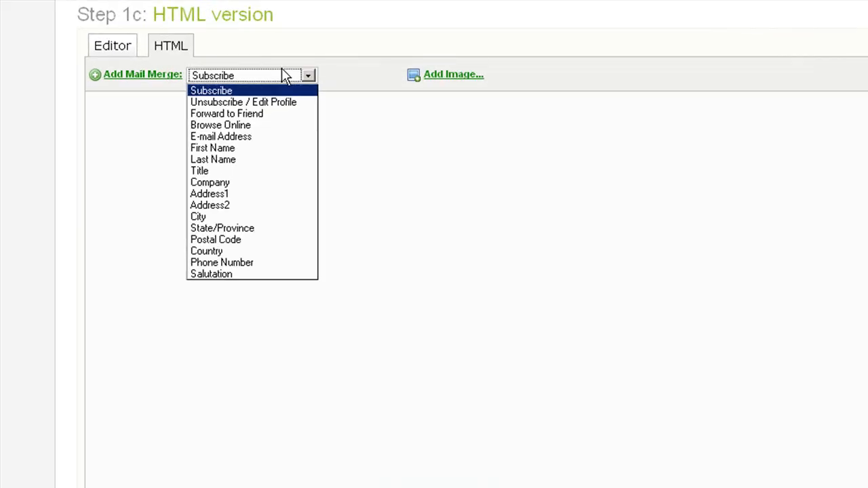
pyautogui.moveTo(448, 74)
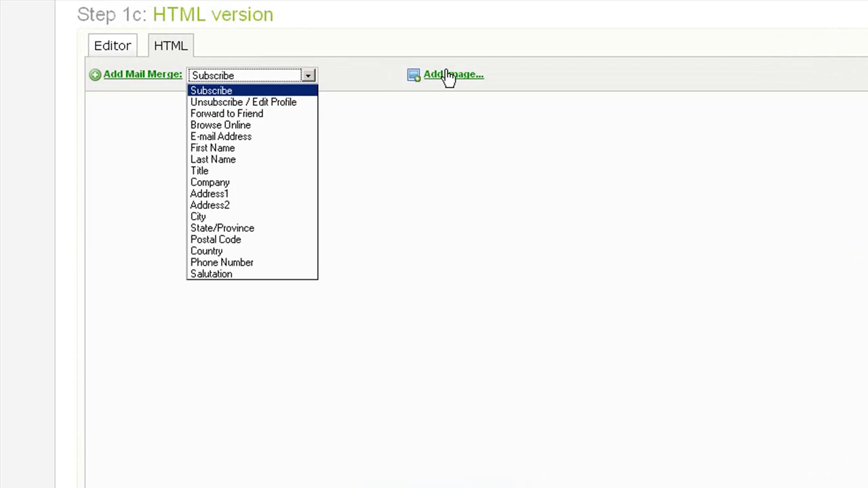
pyautogui.moveTo(114, 45)
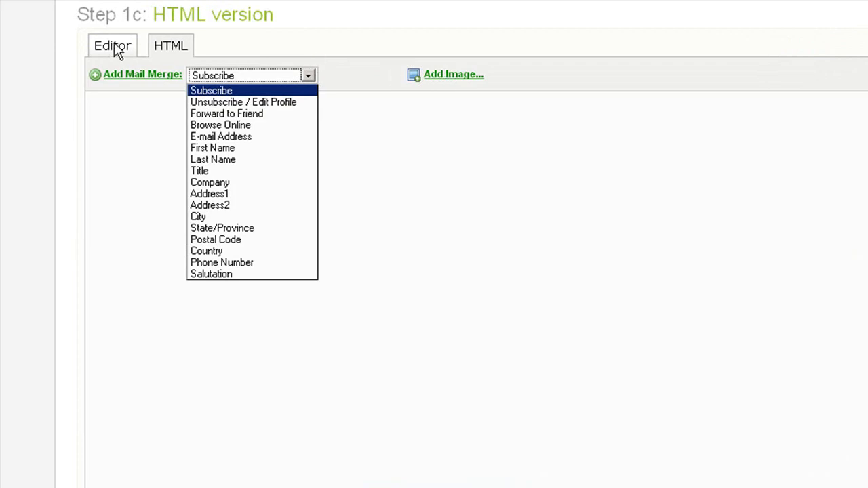
pyautogui.click(111, 45)
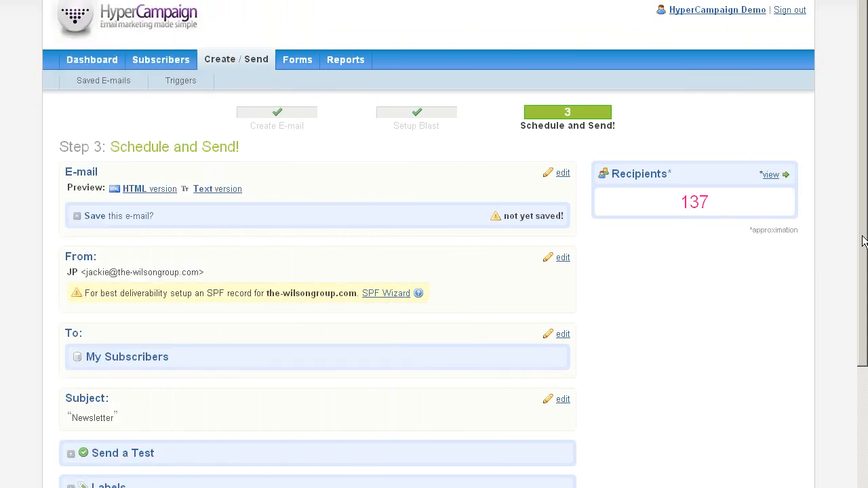
# Review the Schedule and Send options and keep click-through activity tracking on.
pyautogui.scroll(-3)
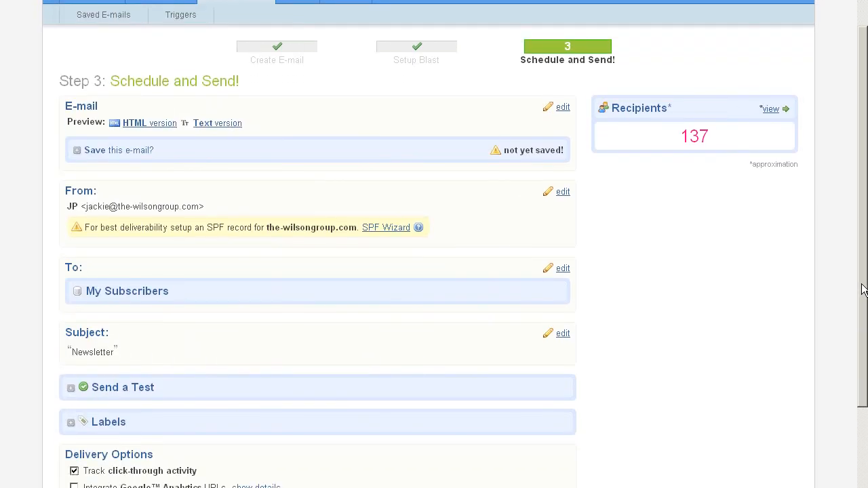
pyautogui.scroll(-3)
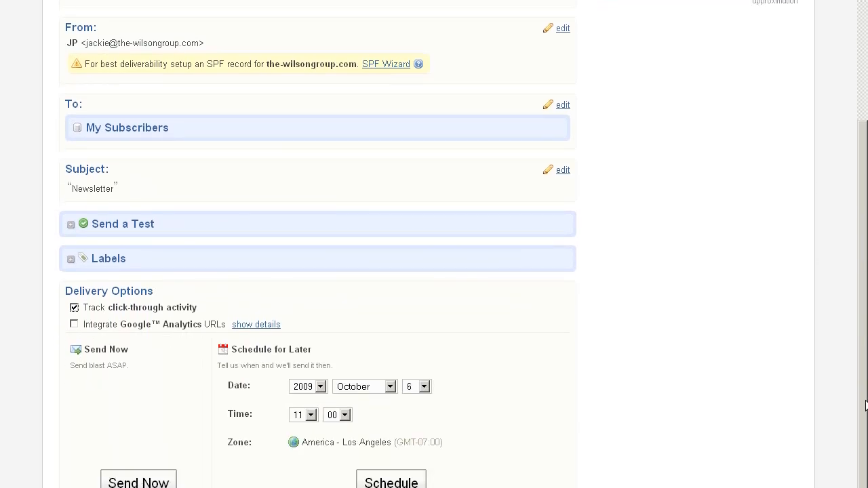
pyautogui.scroll(-3)
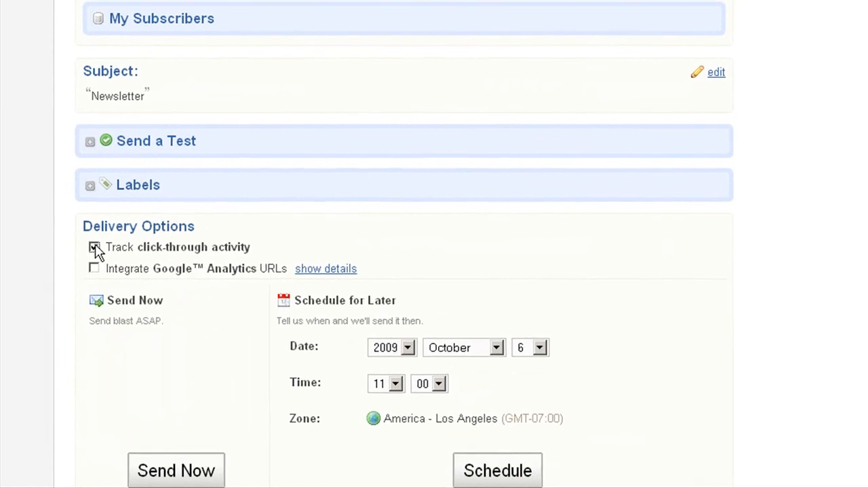
pyautogui.scroll(-3)
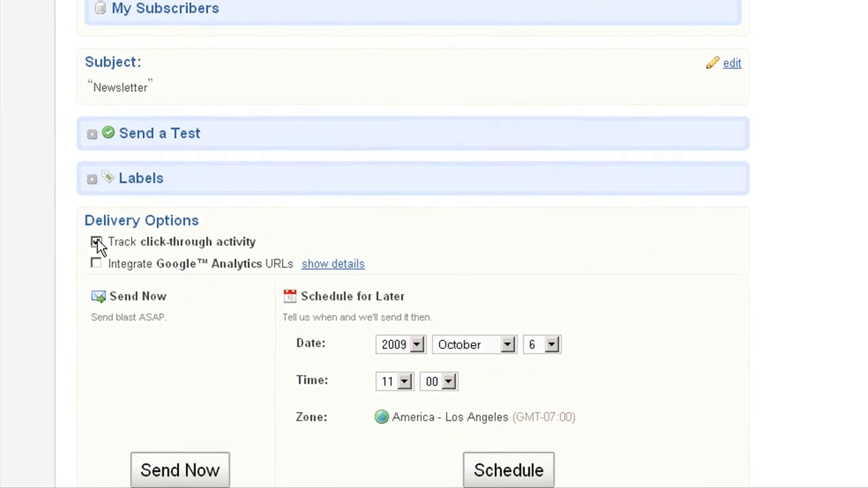
pyautogui.click(96, 242)
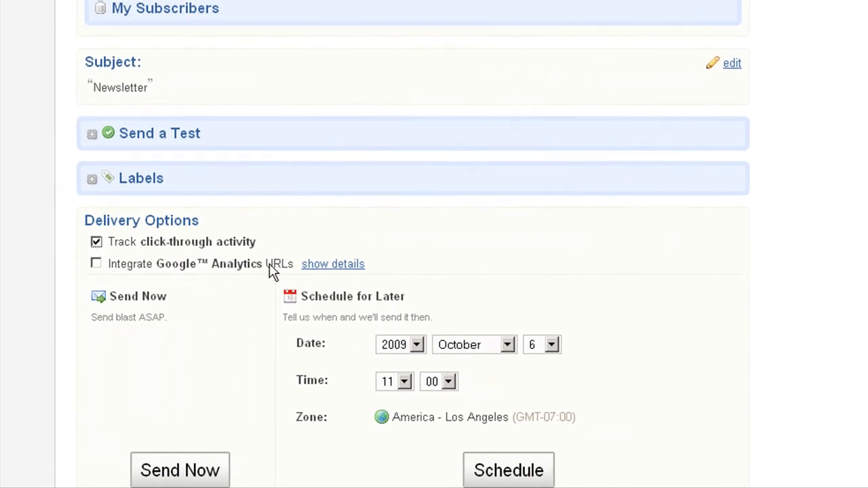
pyautogui.moveTo(485, 423)
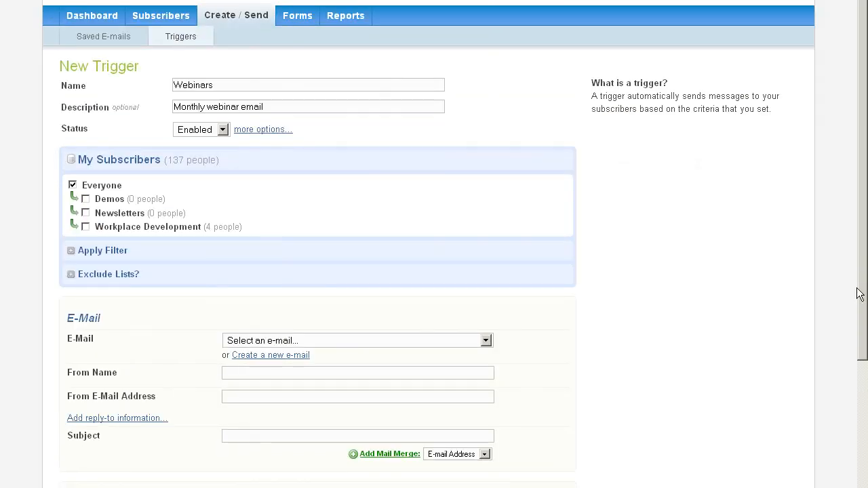
pyautogui.scroll(-3)
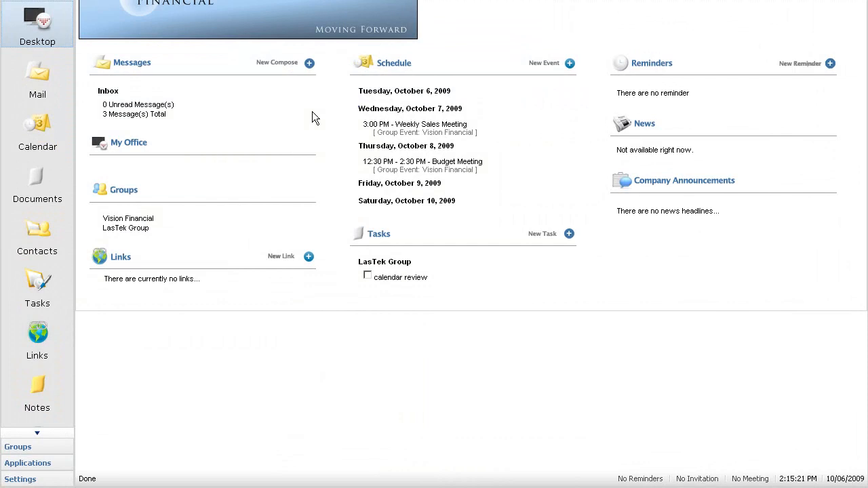
pyautogui.moveTo(233, 204)
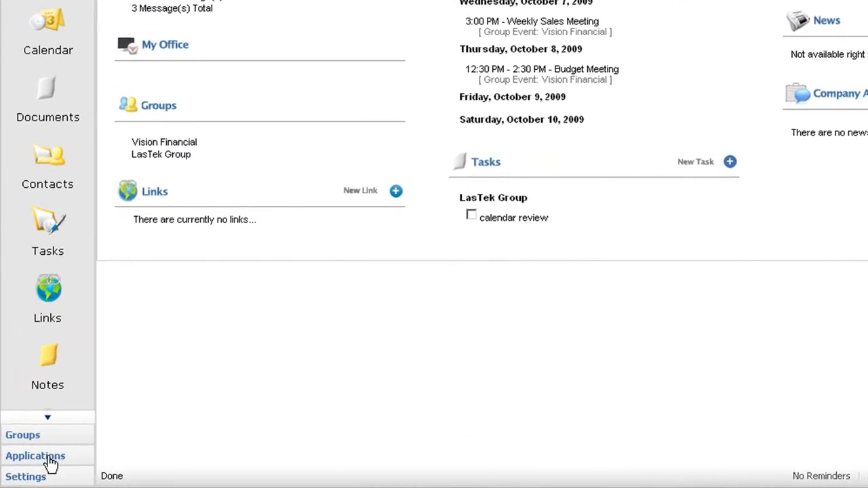
# Scroll the HyperOffice desktop sidebar down toward Applications.
pyautogui.scroll(-3)
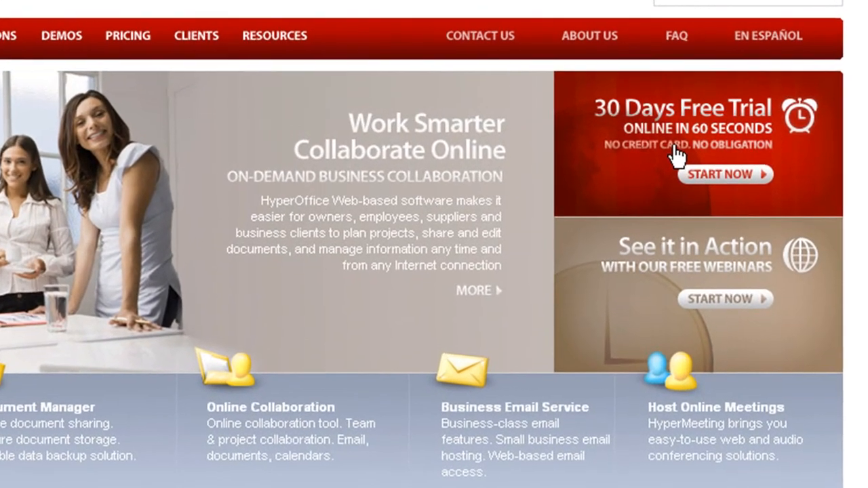
# Choose Start Now under the 30 Days Free Trial offer.
pyautogui.click(724, 174)
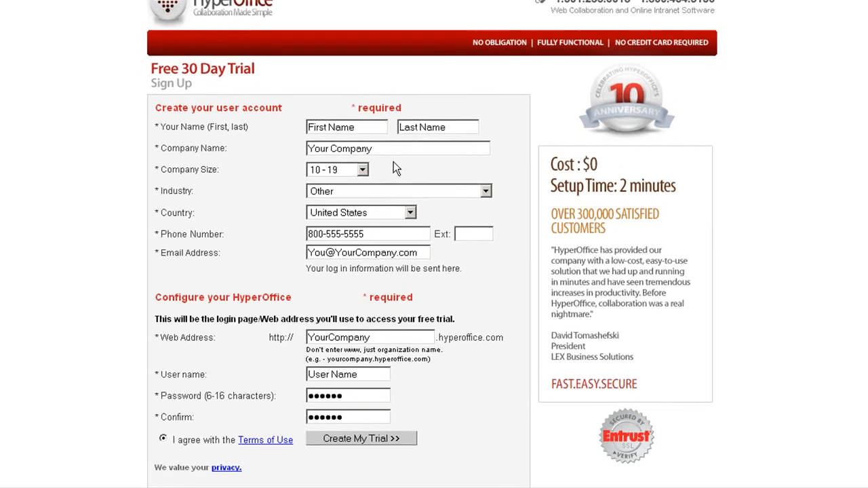